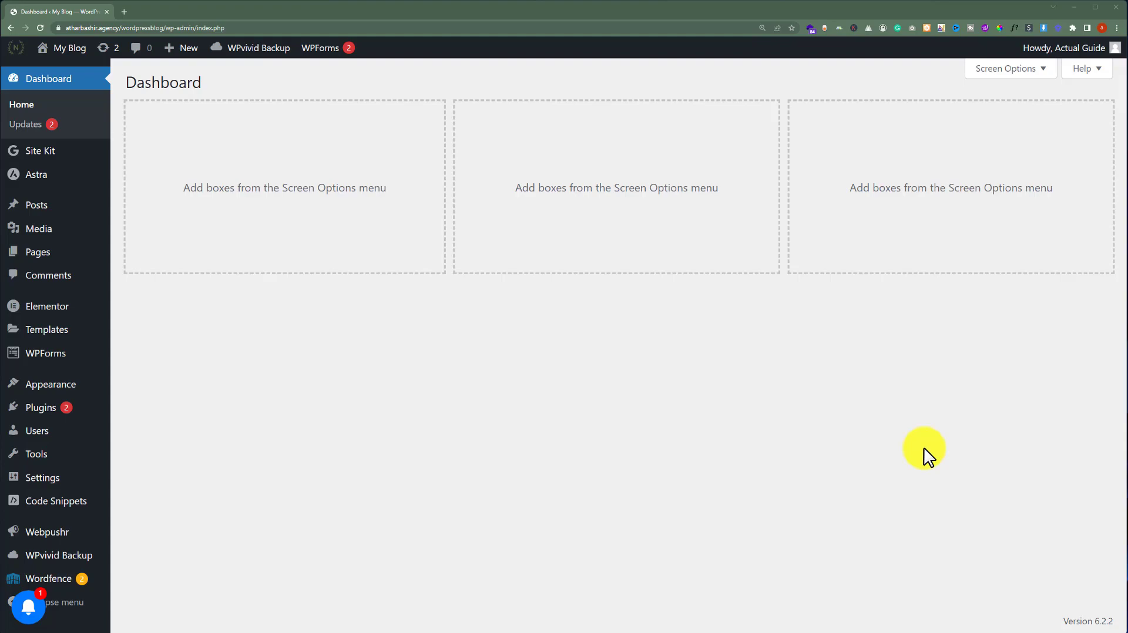
mouse_move(922, 447)
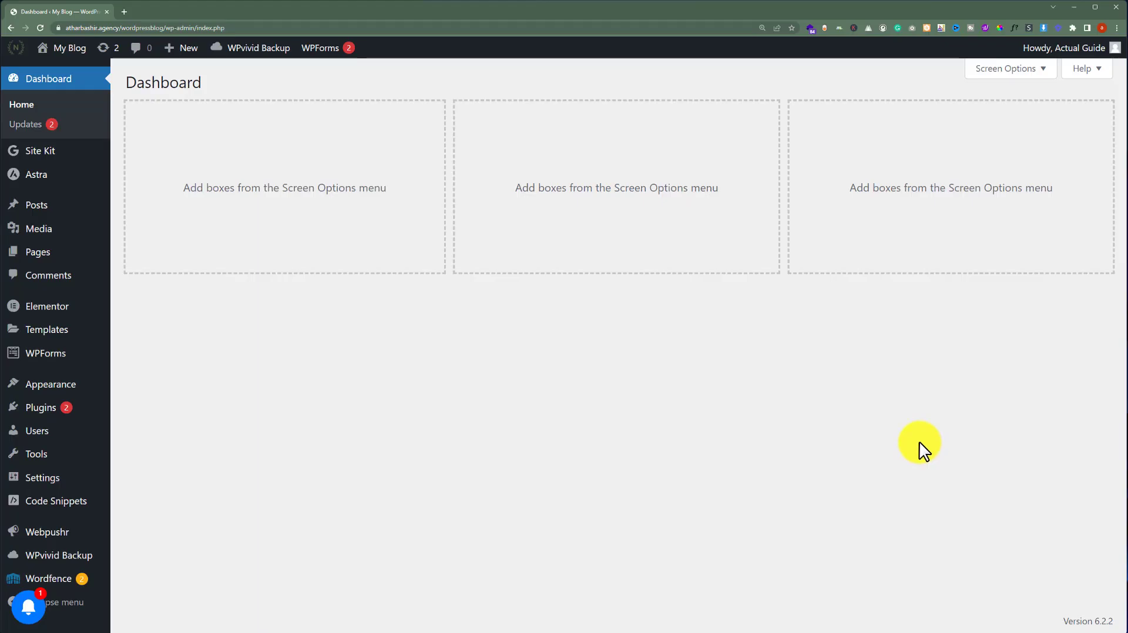
mouse_move(568, 338)
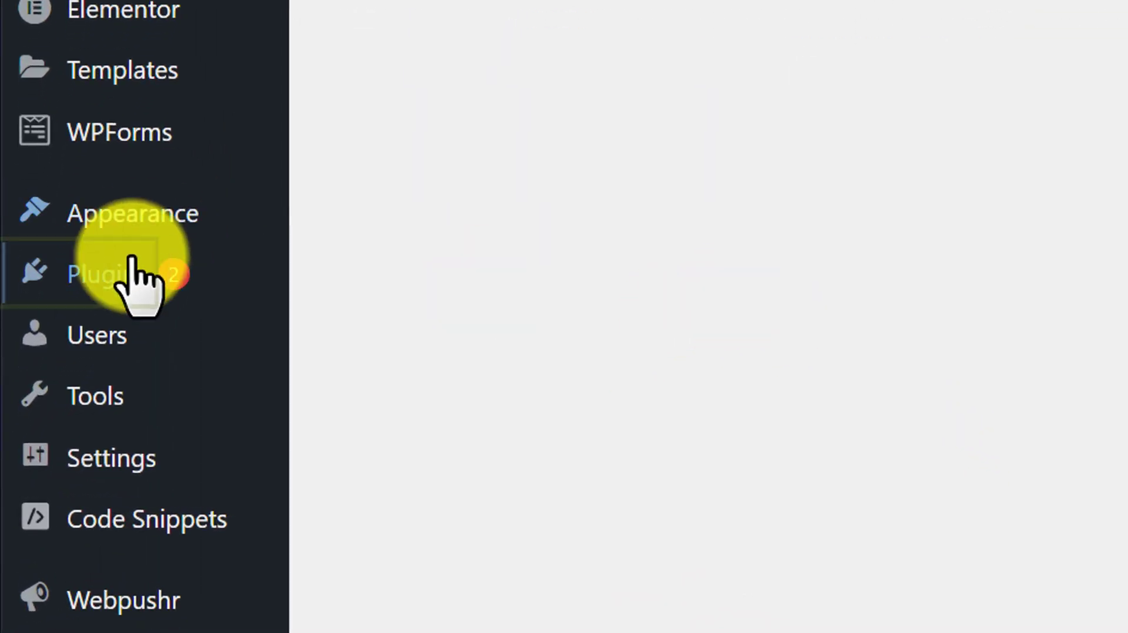
Search the plugin directory for 'rank math seo' and activate Rank Math SEO
click(106, 274)
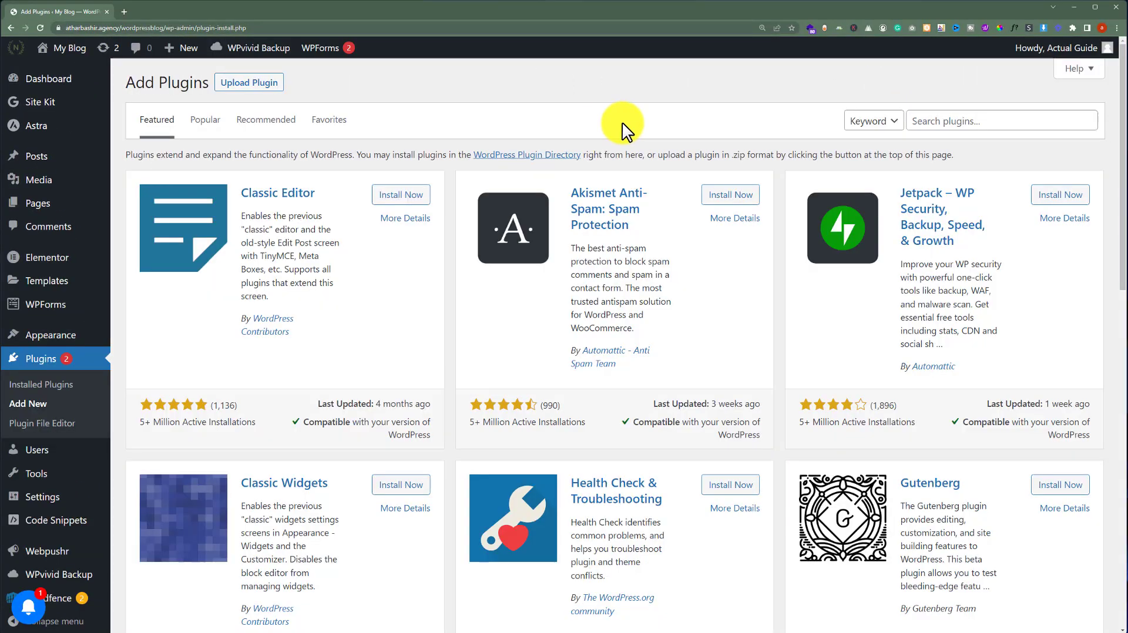
click(1000, 121)
text(rank math seo)
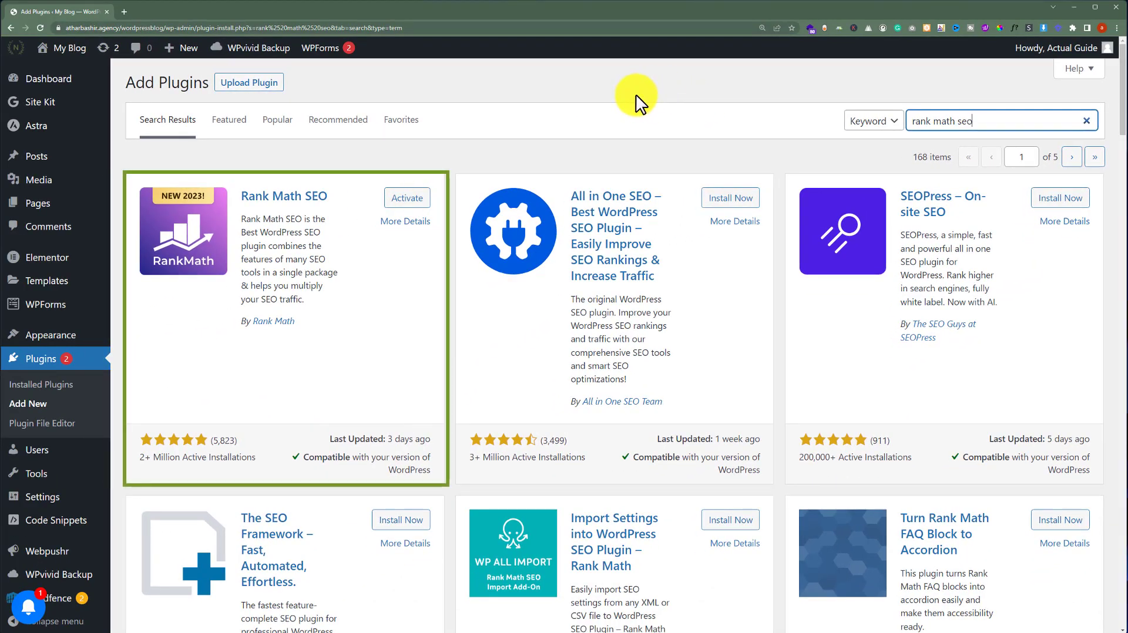
mouse_move(531, 164)
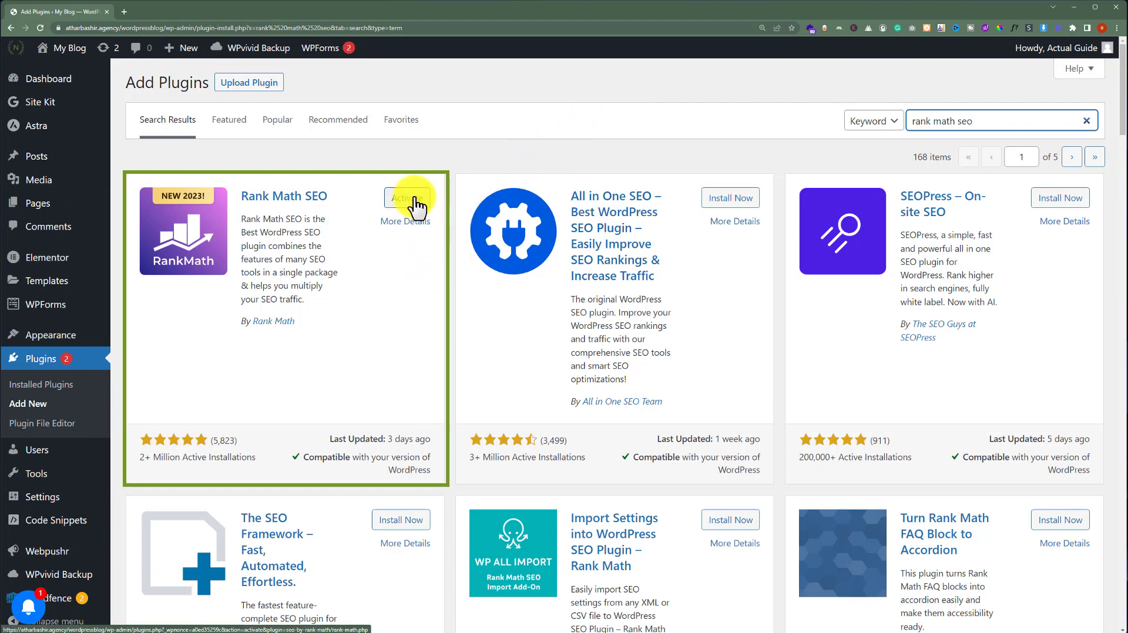
click(406, 197)
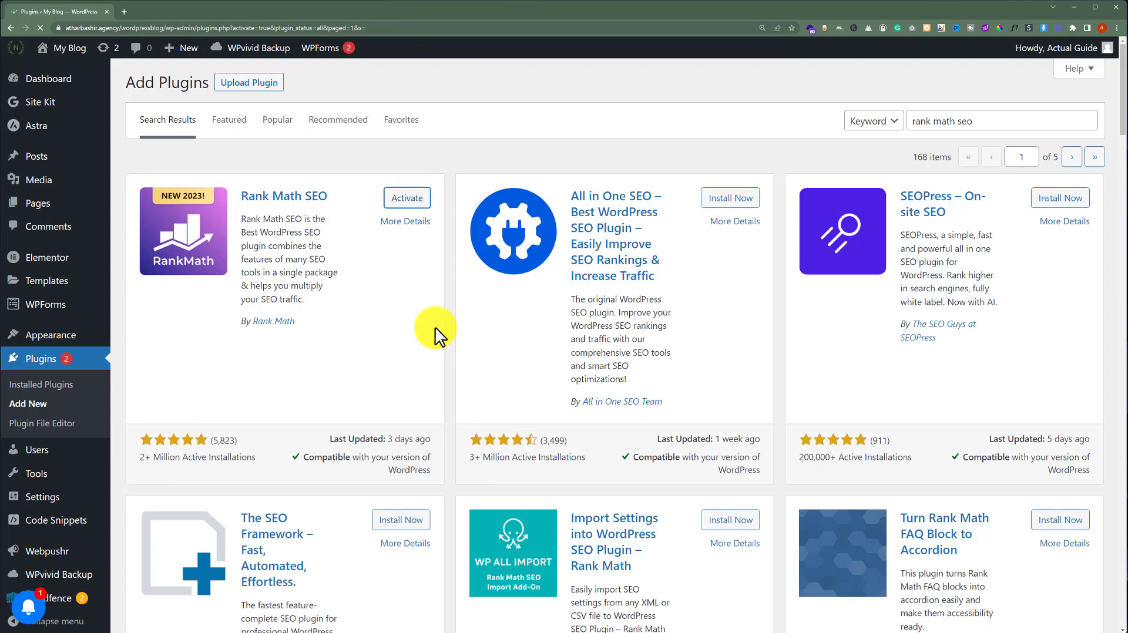
click(406, 198)
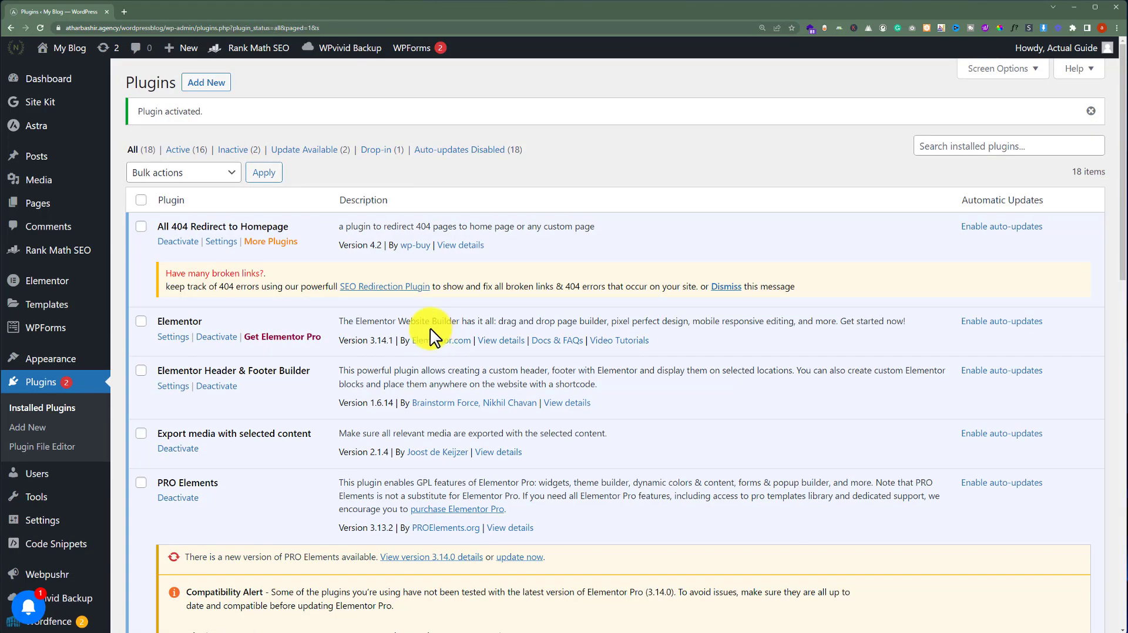
mouse_move(424, 324)
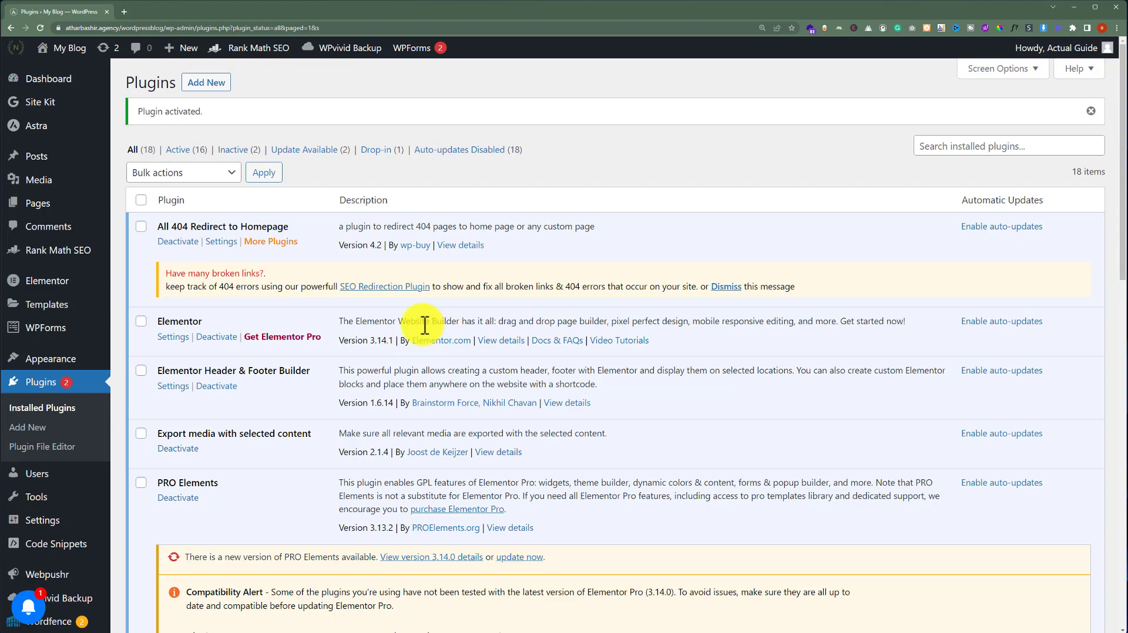
mouse_move(406, 320)
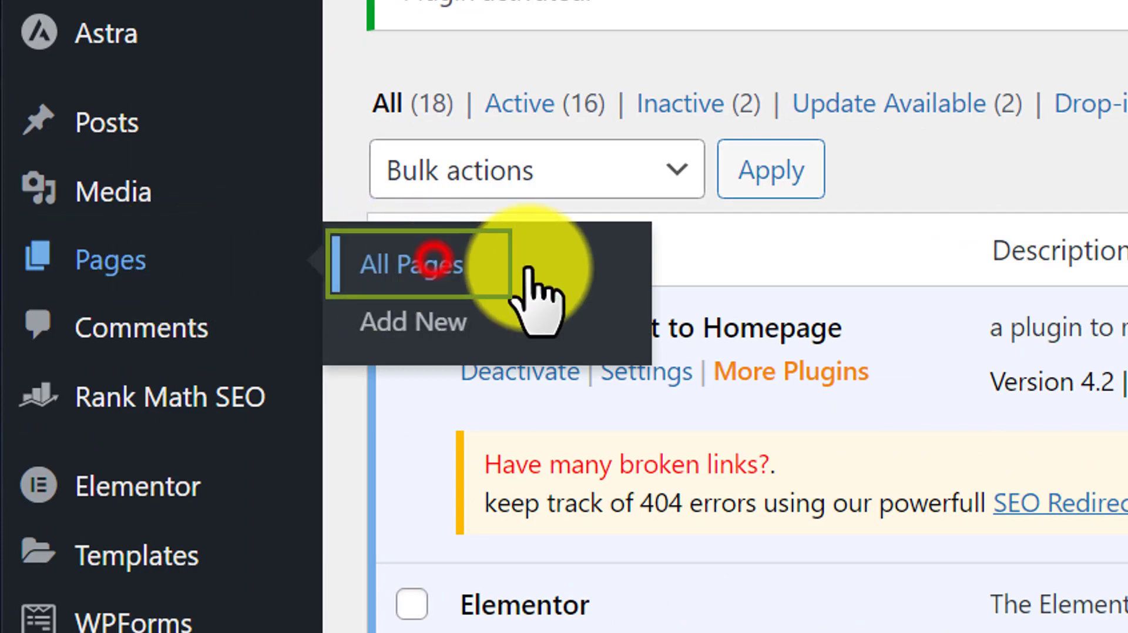
From All Pages, scroll to the Home page and open it in the block editor
click(409, 265)
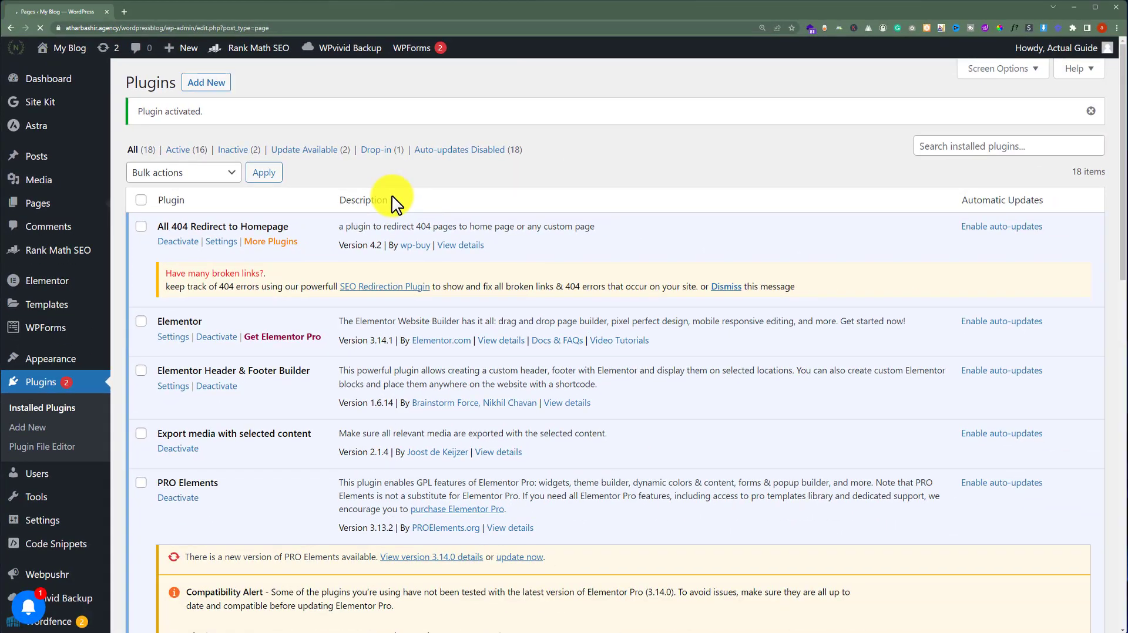
click(37, 202)
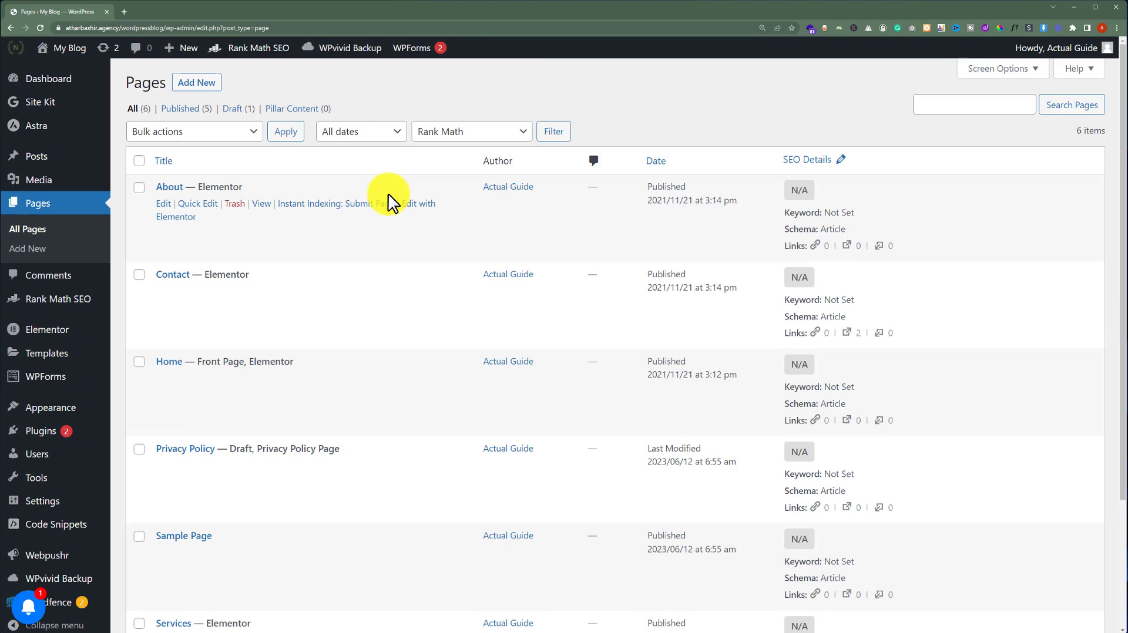
scroll(down, 3)
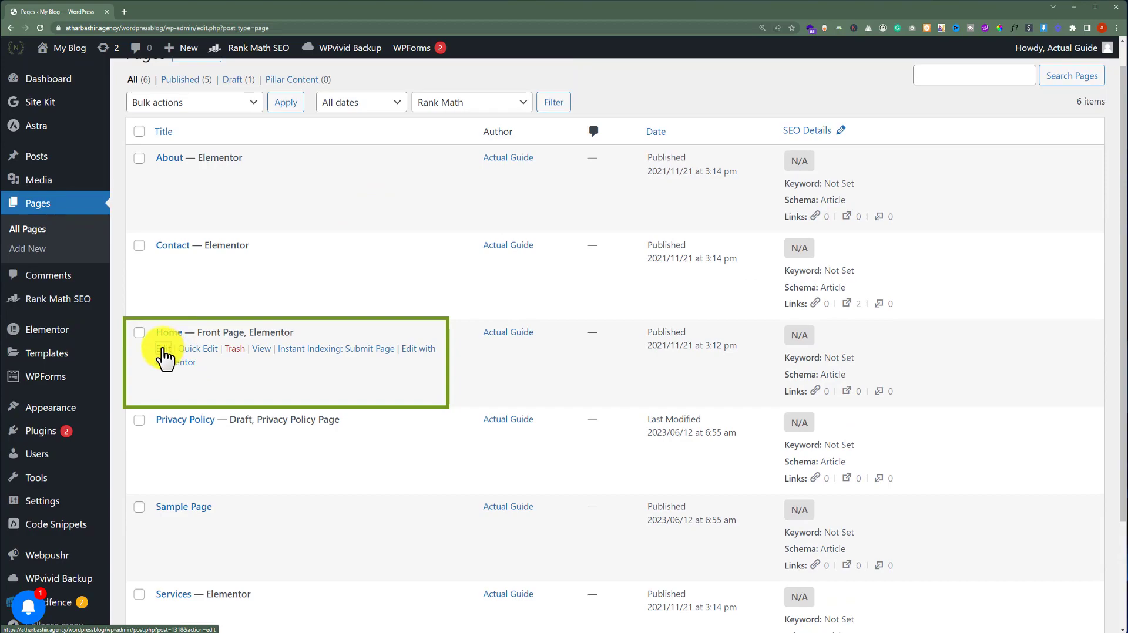
click(160, 348)
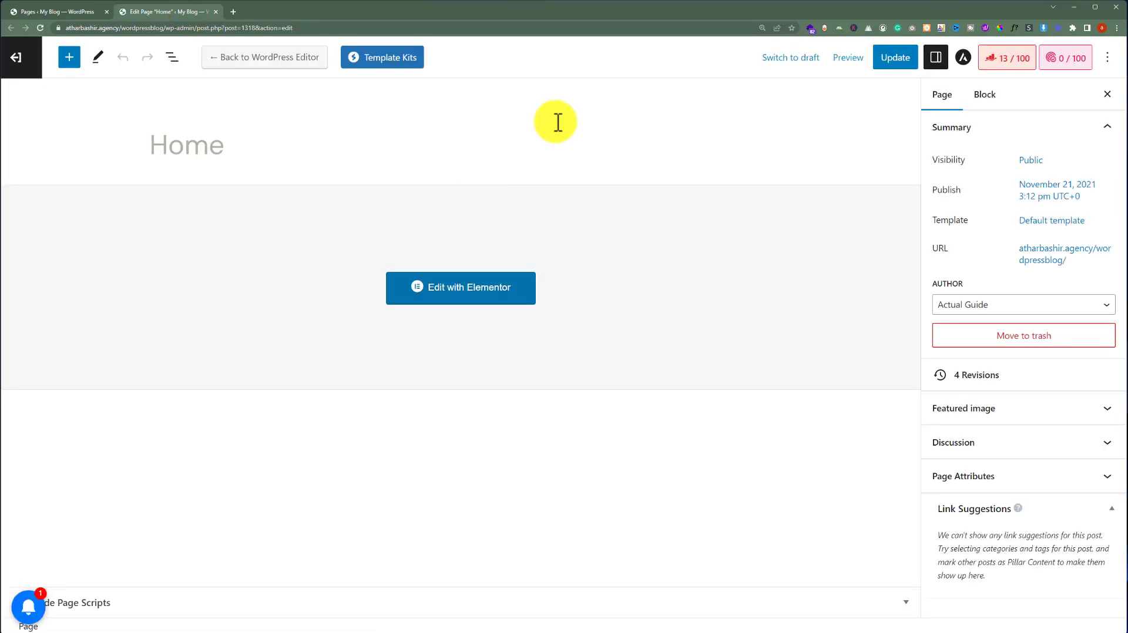
mouse_move(747, 128)
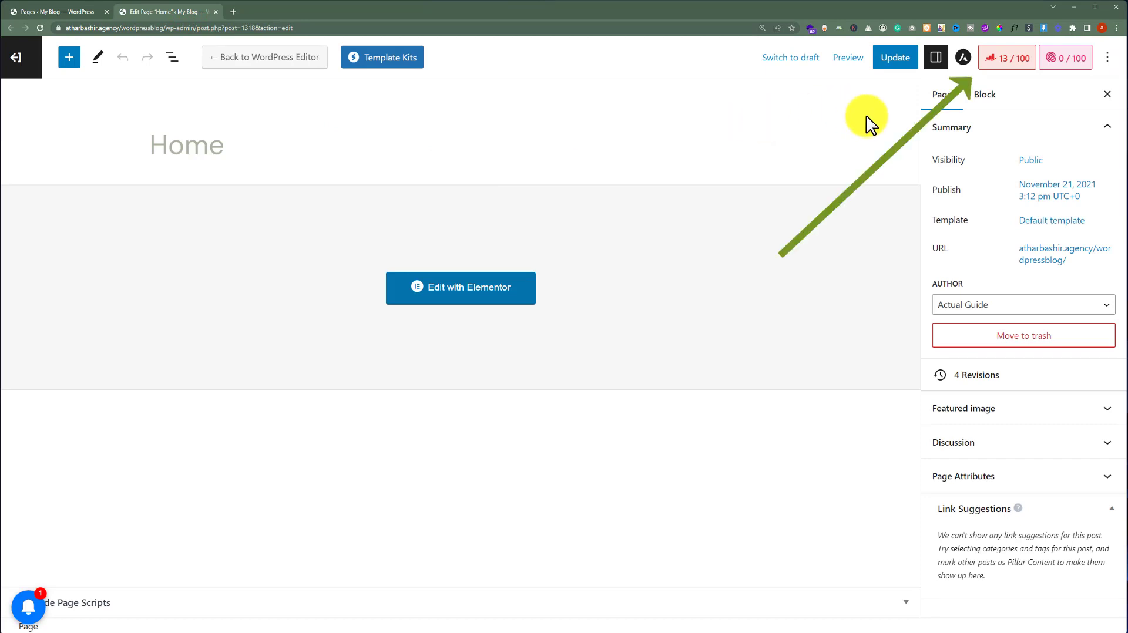
Open the Rank Math panel via the score badge and select the Focus Keyword field
click(1006, 58)
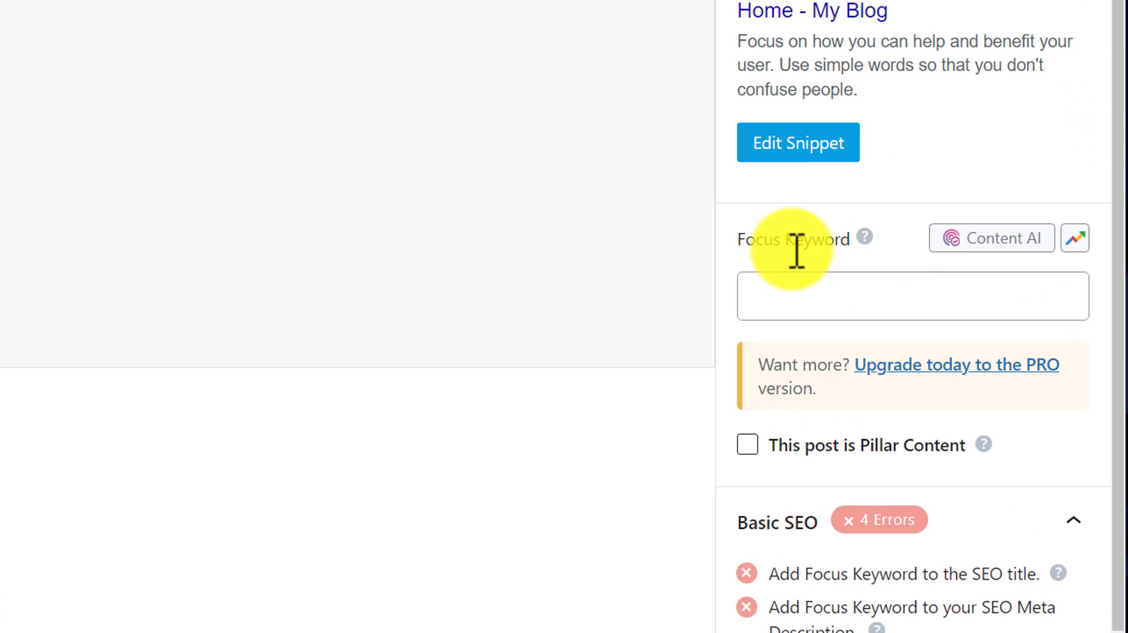
mouse_move(791, 270)
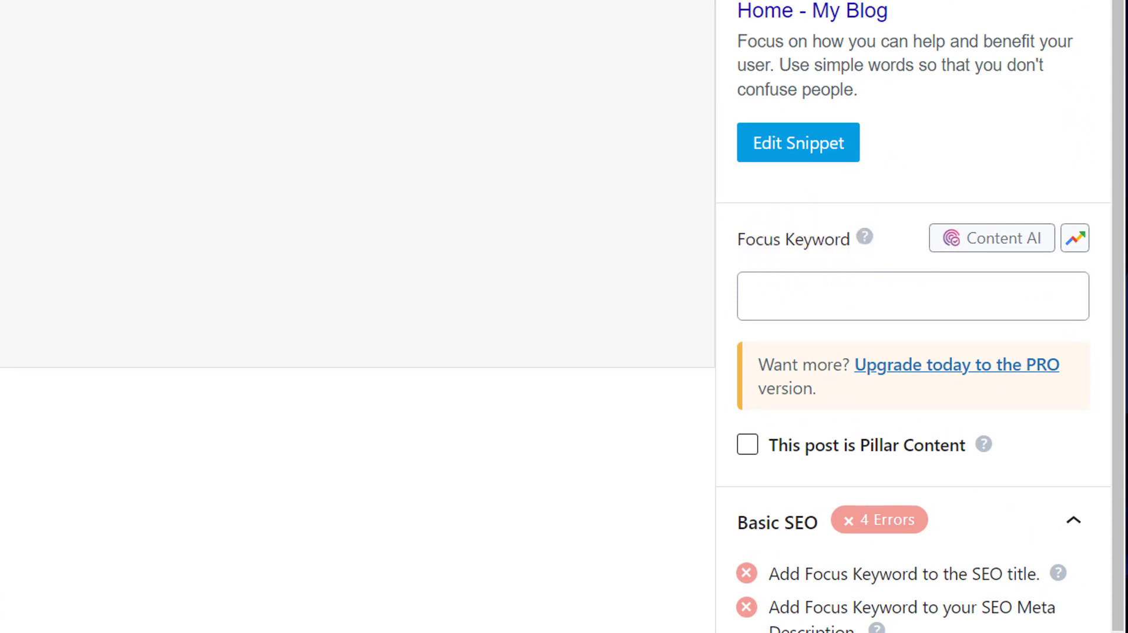
mouse_move(538, 57)
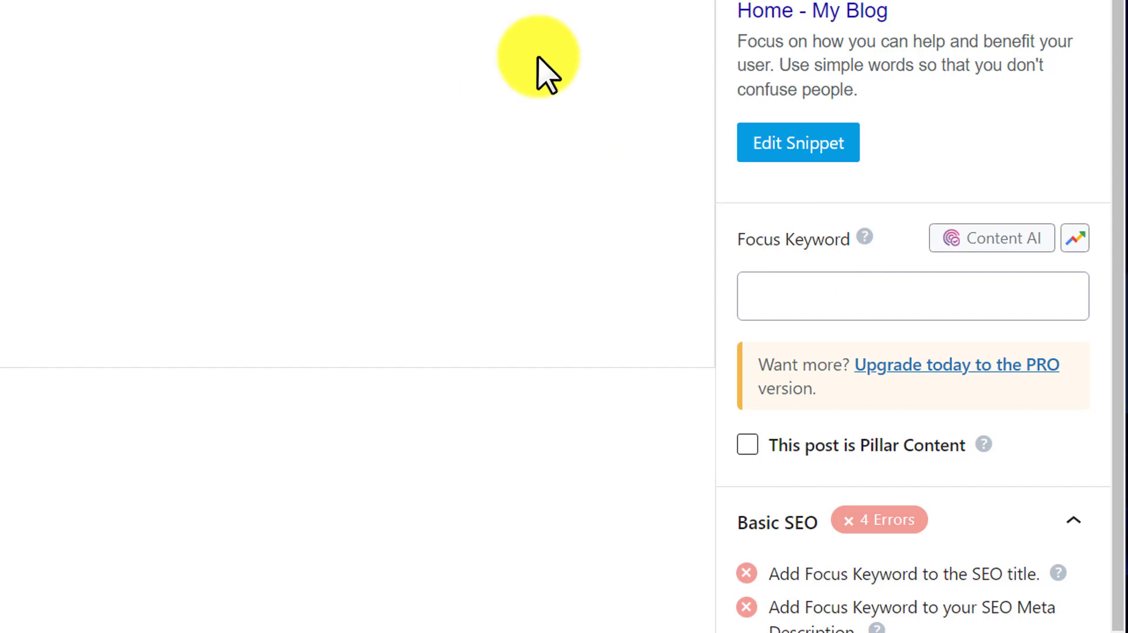
click(911, 296)
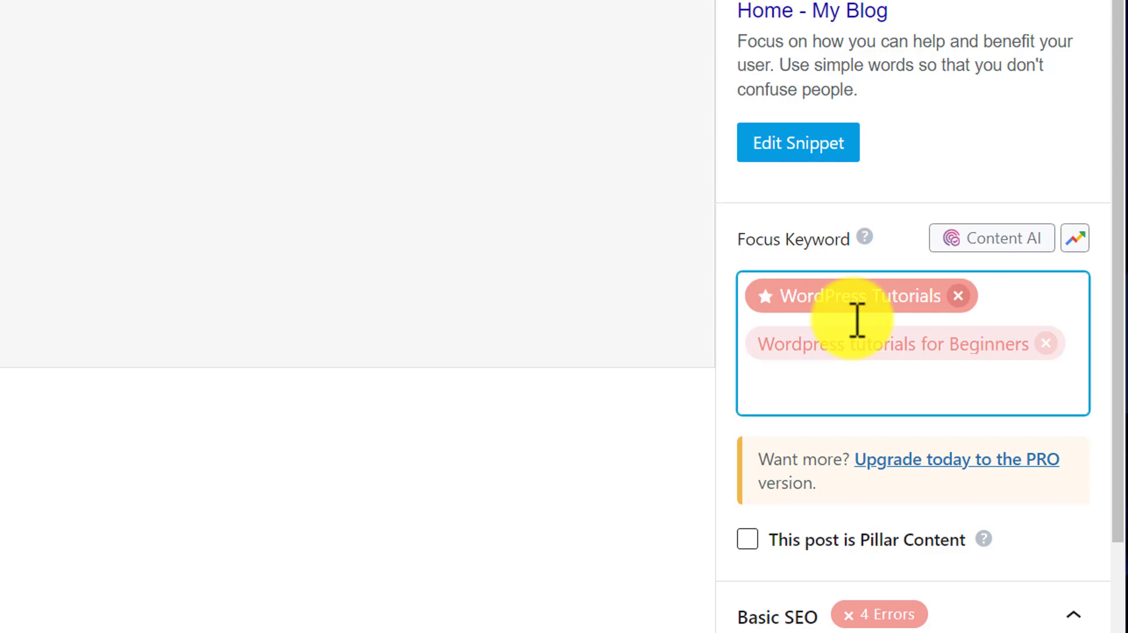
mouse_move(654, 324)
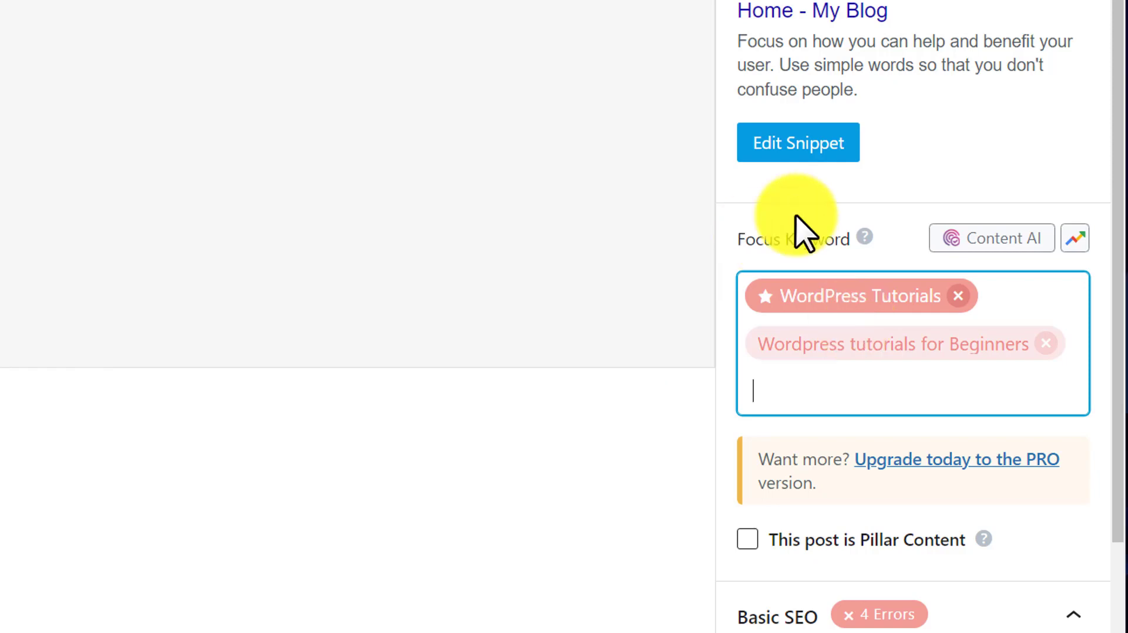
Open the Home page's Edit Snippet editor and select the Permalink field
click(797, 142)
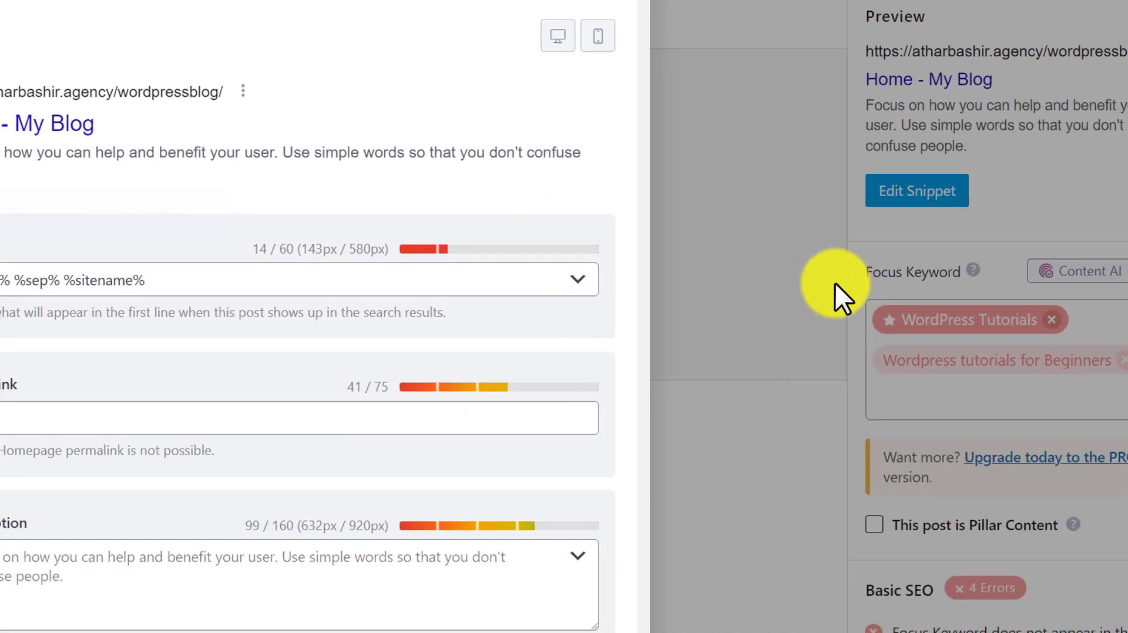
click(916, 191)
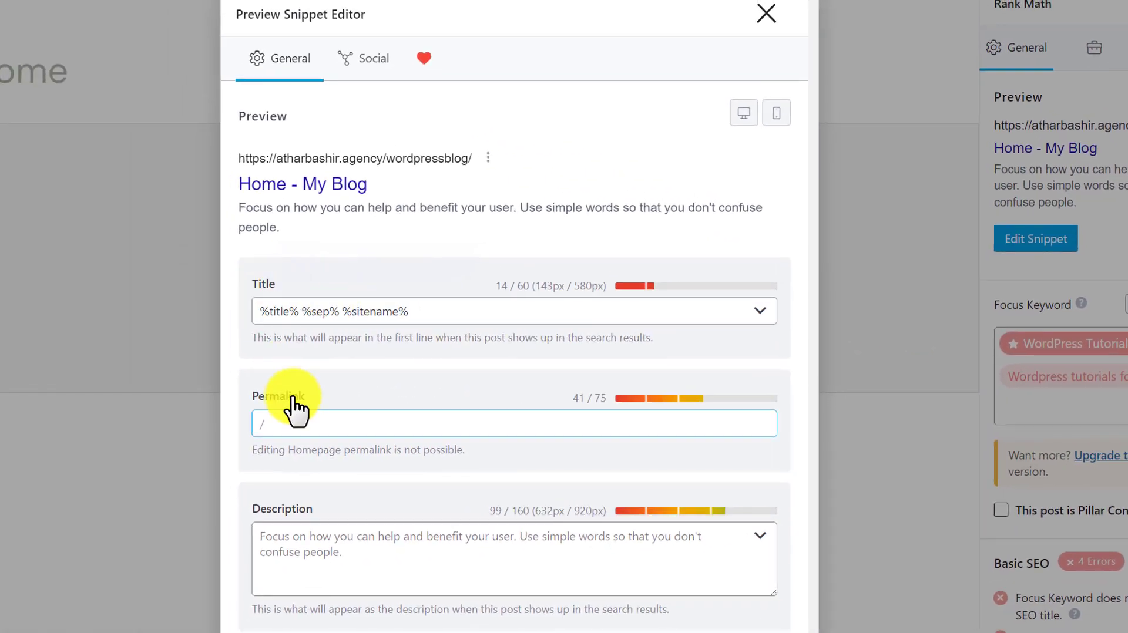